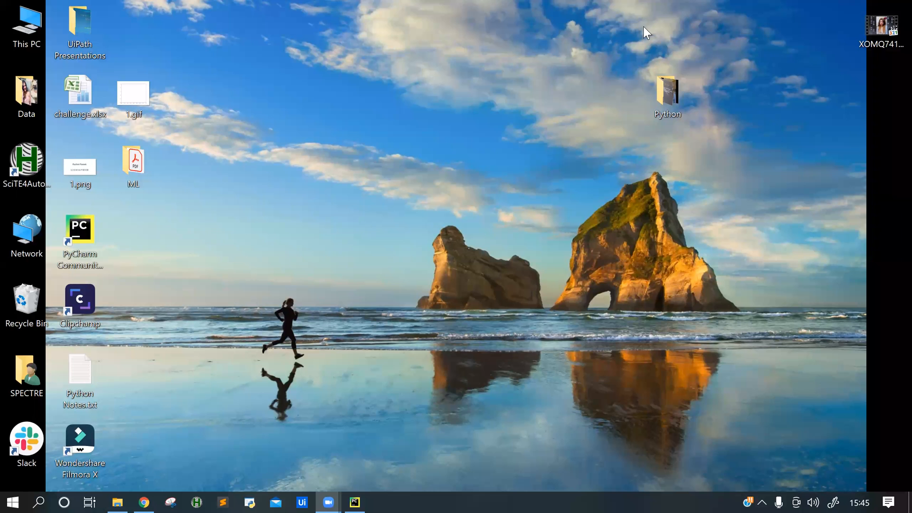
- Open the Python folder holding the MP4 video and the Python Data presentation
double_click(667, 89)
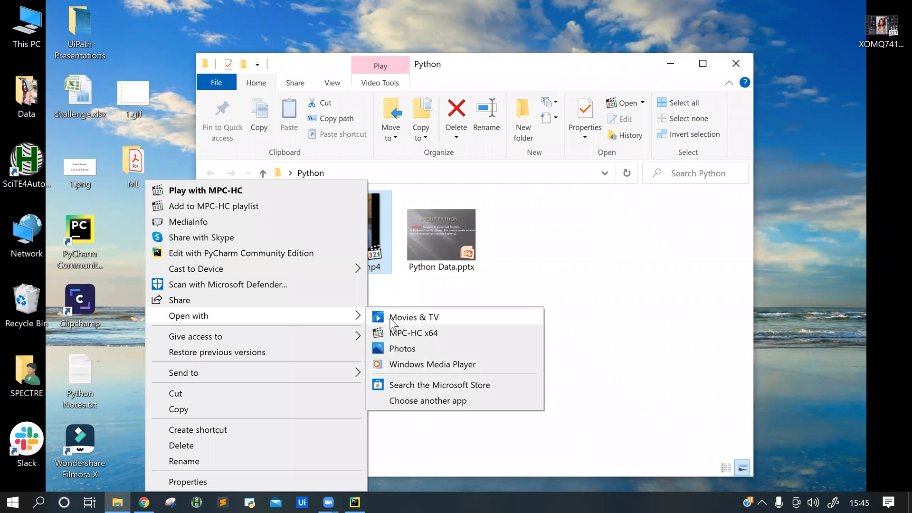
- Open IntroClip in Movies & TV and let it play through to the end
click(414, 317)
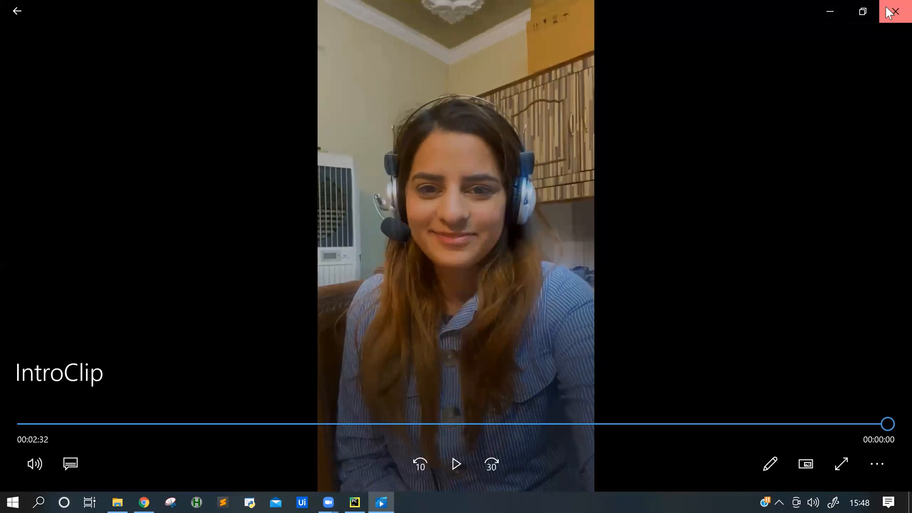
- Close Movies & TV, switch to the VideoEditor project in PyCharm, and show the File menu
click(895, 11)
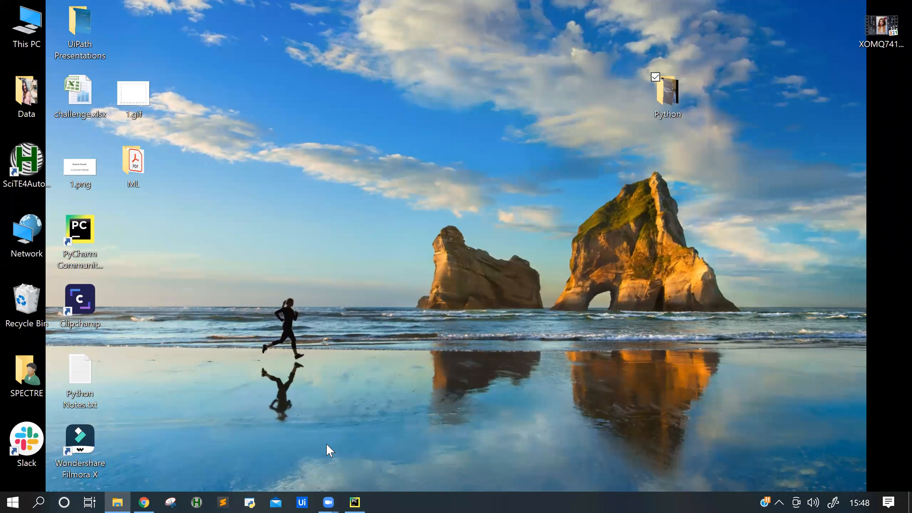
click(354, 502)
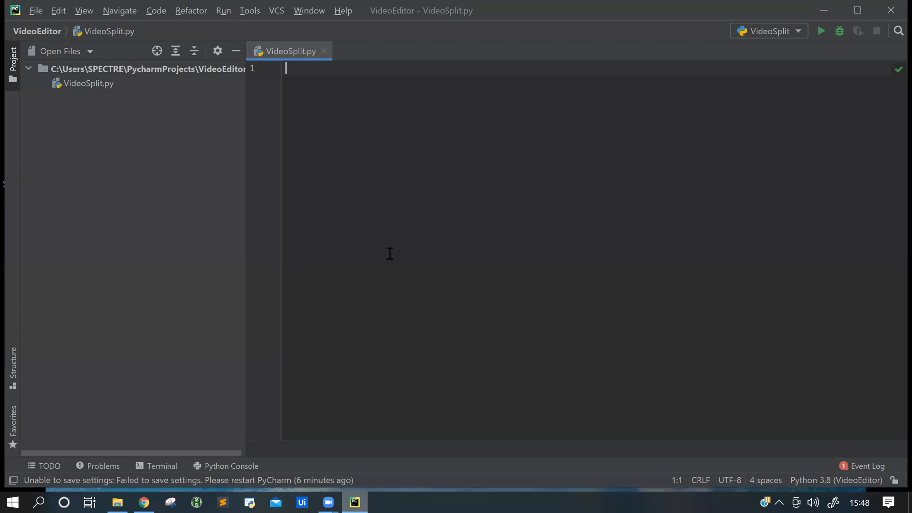
mouse_move(501, 165)
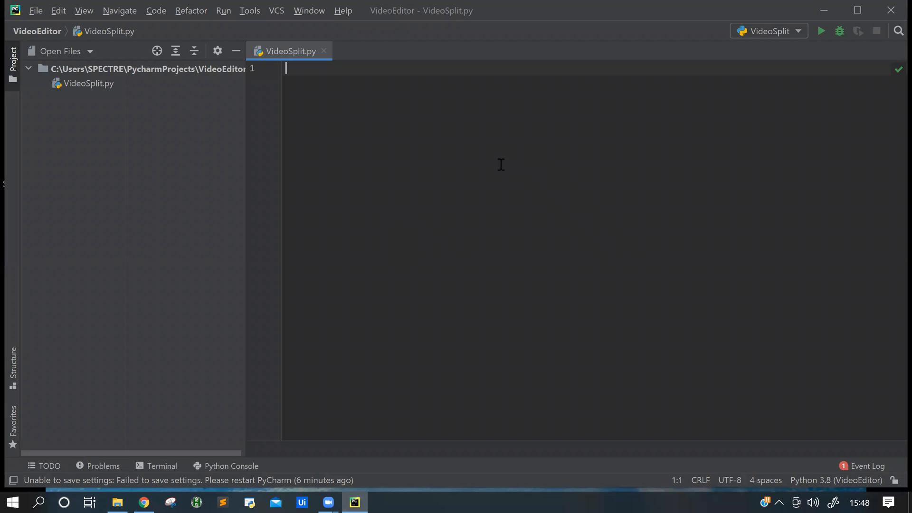
mouse_move(88, 52)
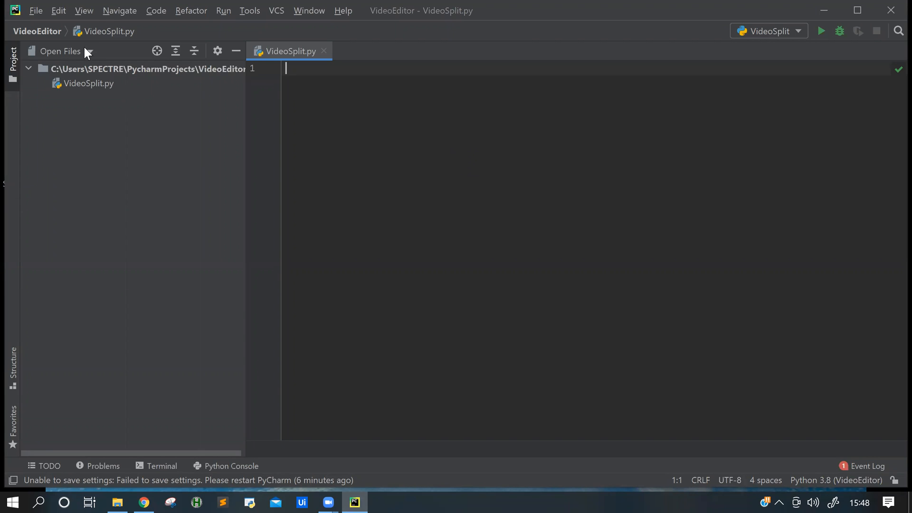
click(35, 11)
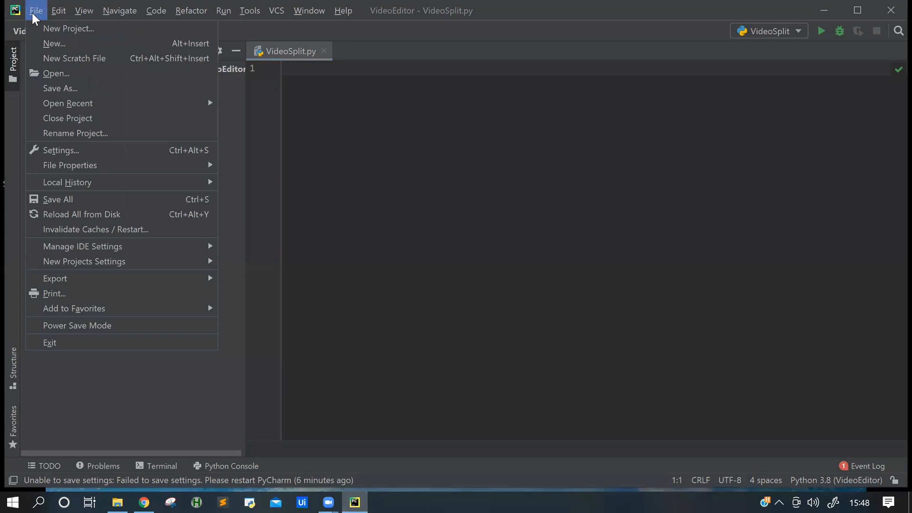
mouse_move(74, 58)
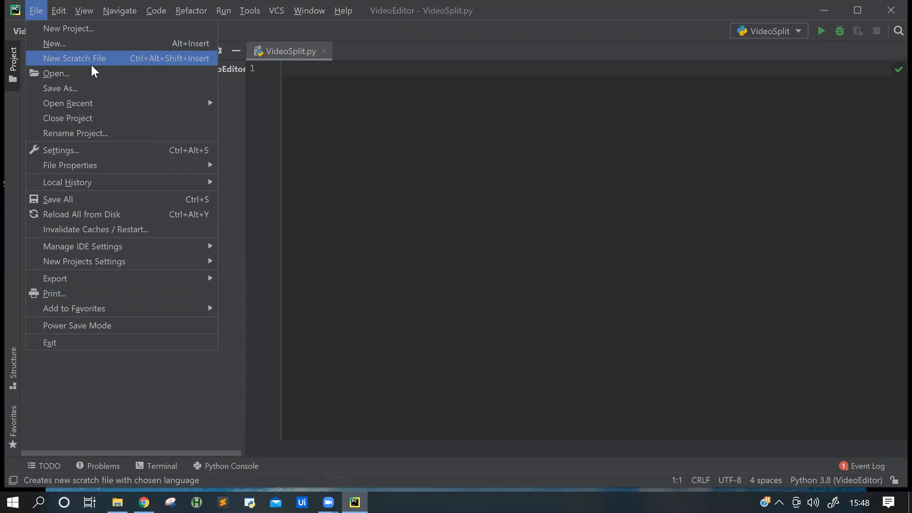
mouse_move(119, 88)
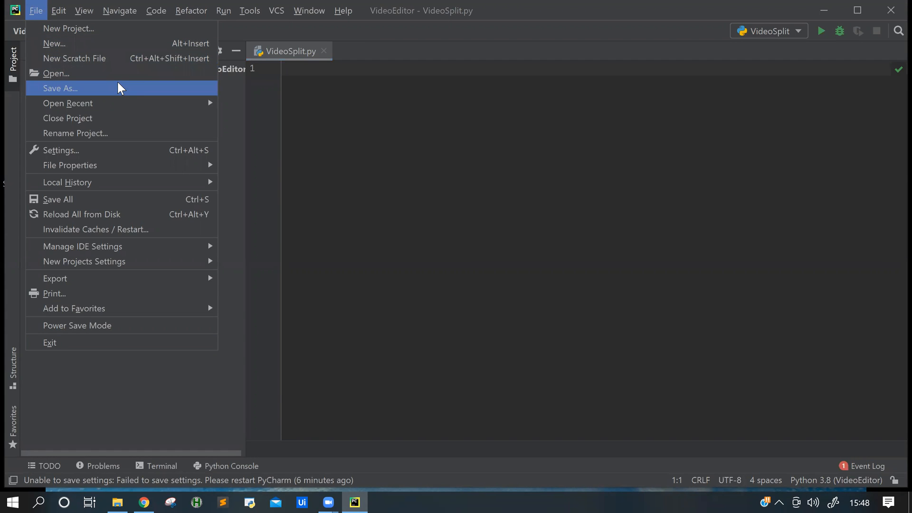
mouse_move(128, 91)
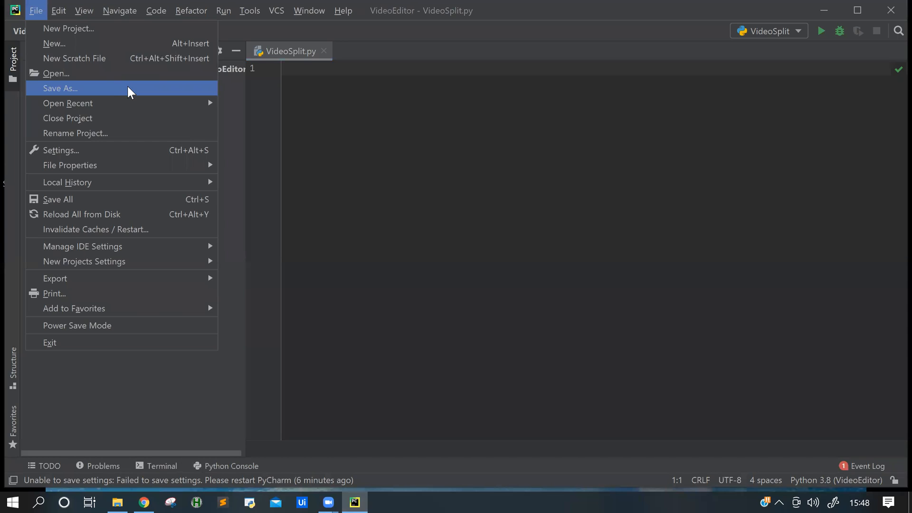
mouse_move(129, 95)
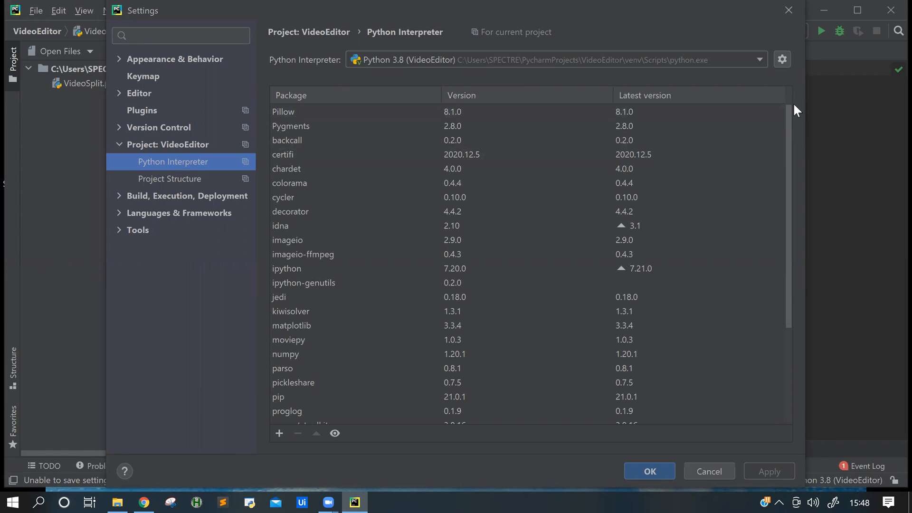
mouse_move(279, 432)
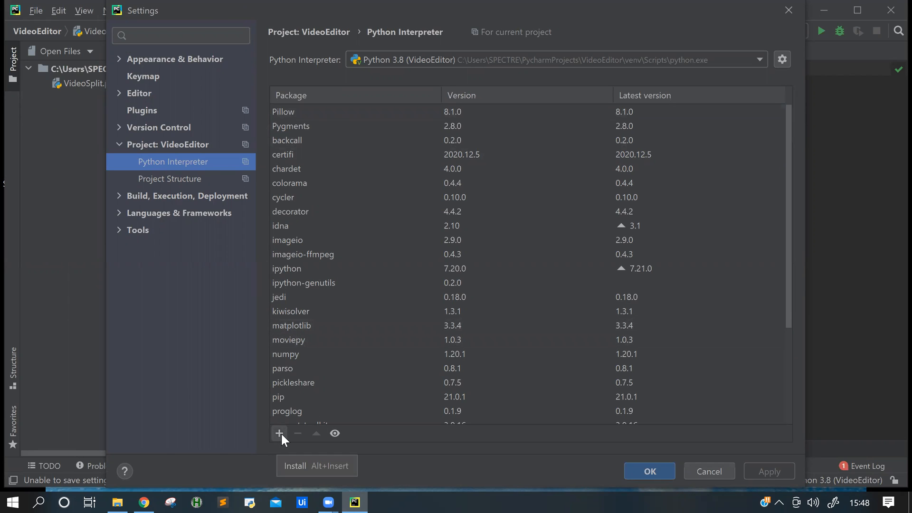
- Search Available Packages for moviepy, install moviepy 1.0.3, and close the package list
click(279, 433)
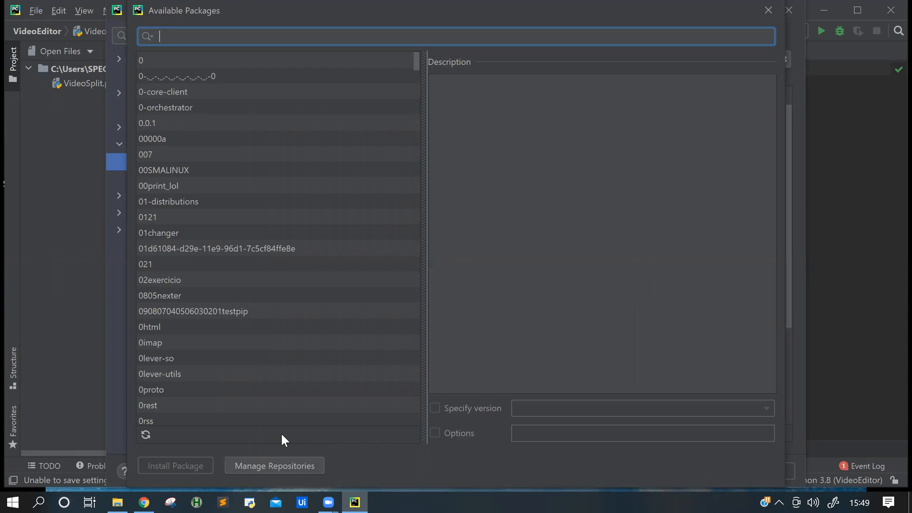
text(moviw)
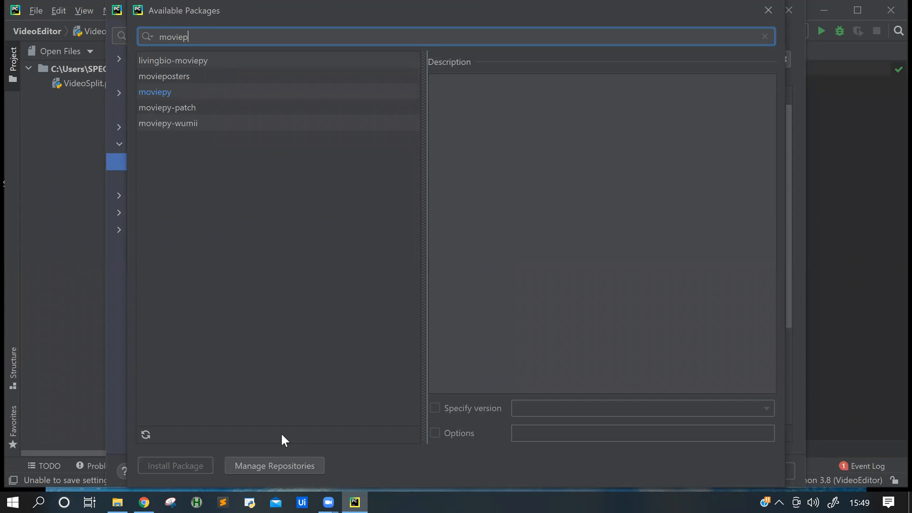
mouse_move(337, 14)
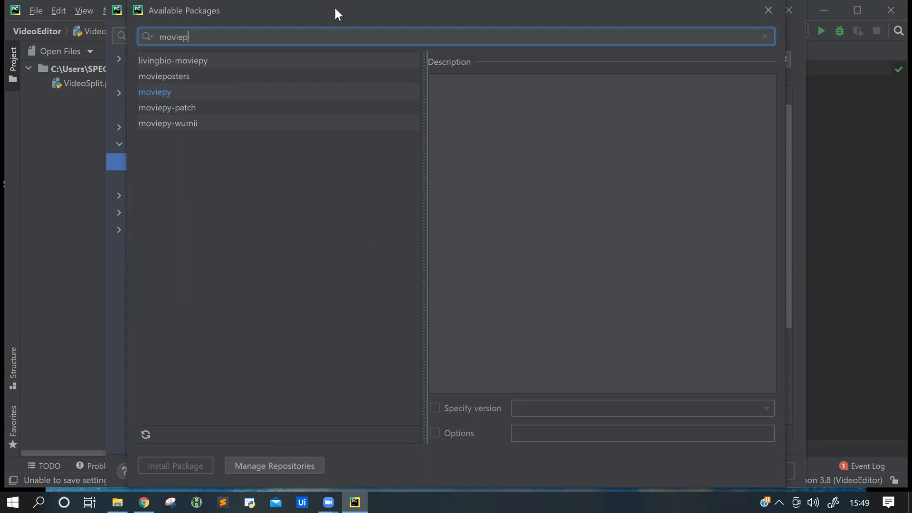
mouse_move(481, 460)
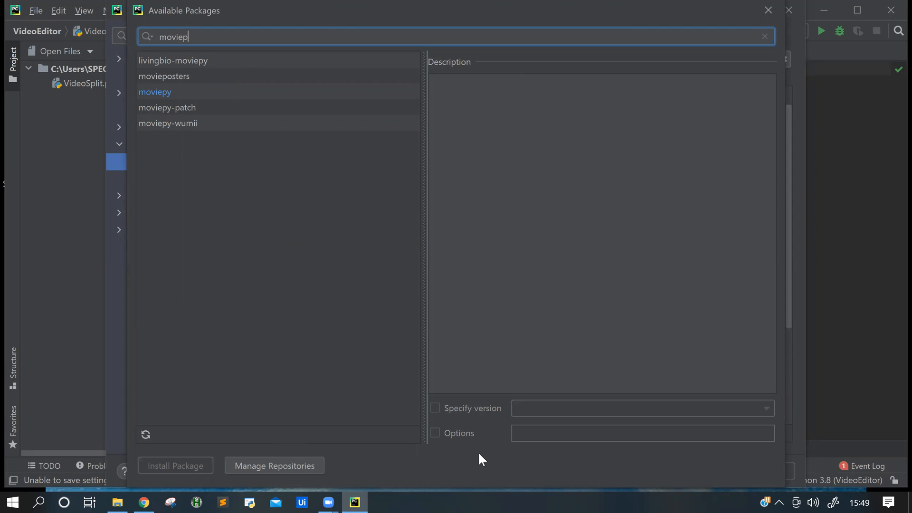
mouse_move(386, 109)
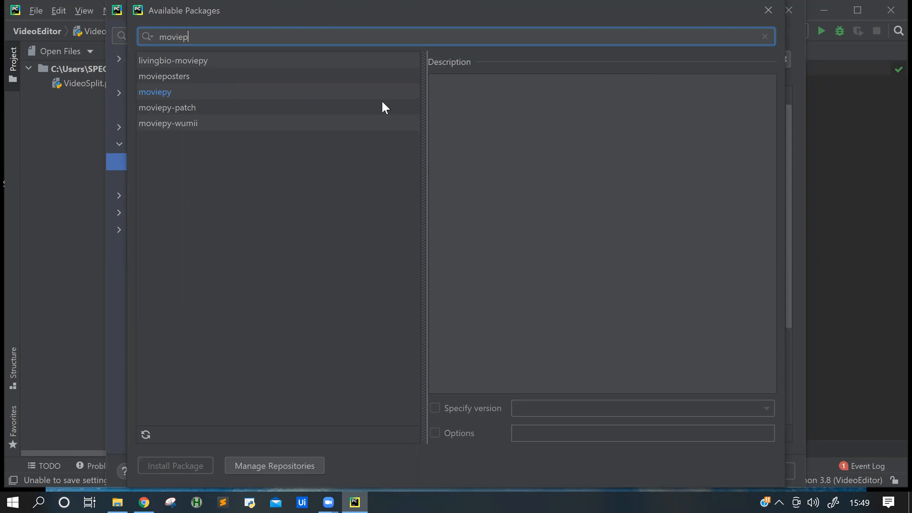
click(155, 91)
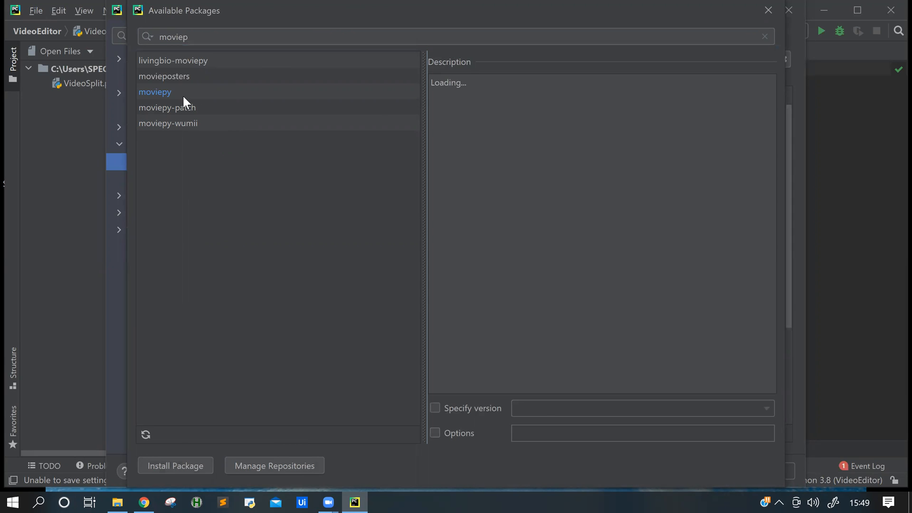
click(155, 91)
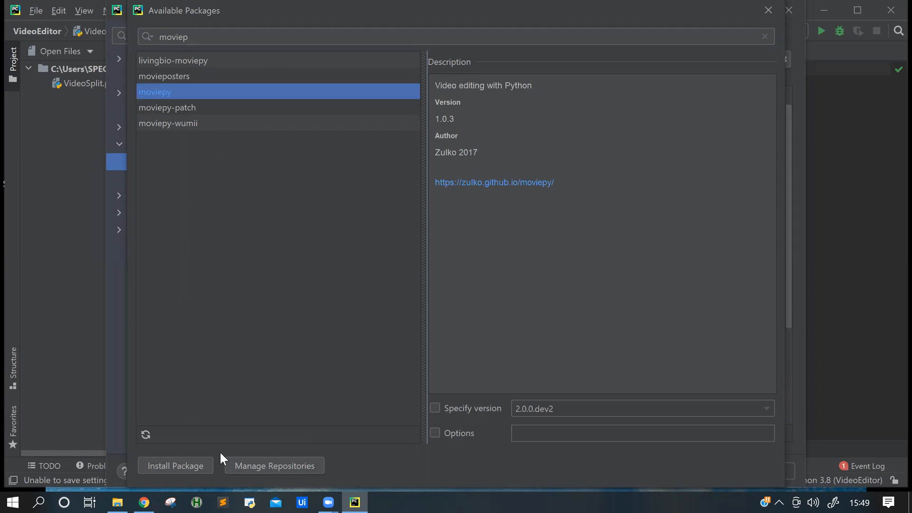
mouse_move(226, 245)
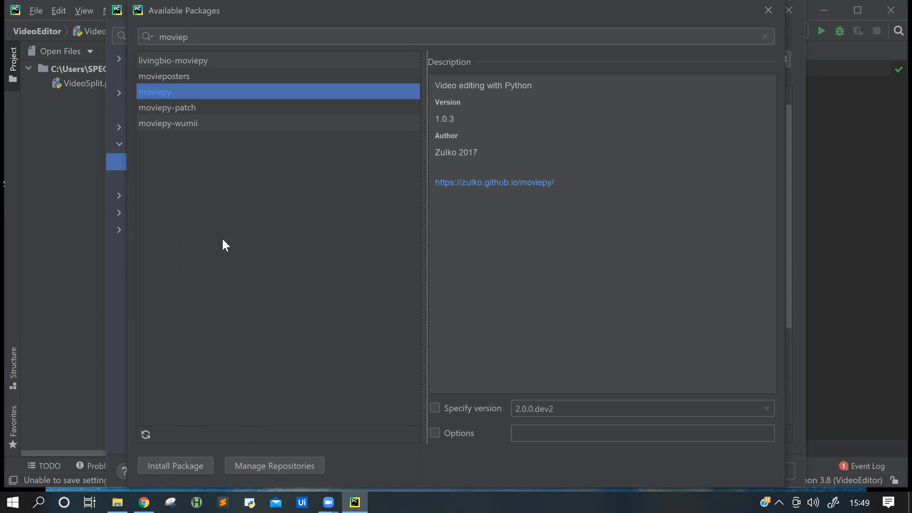
mouse_move(176, 474)
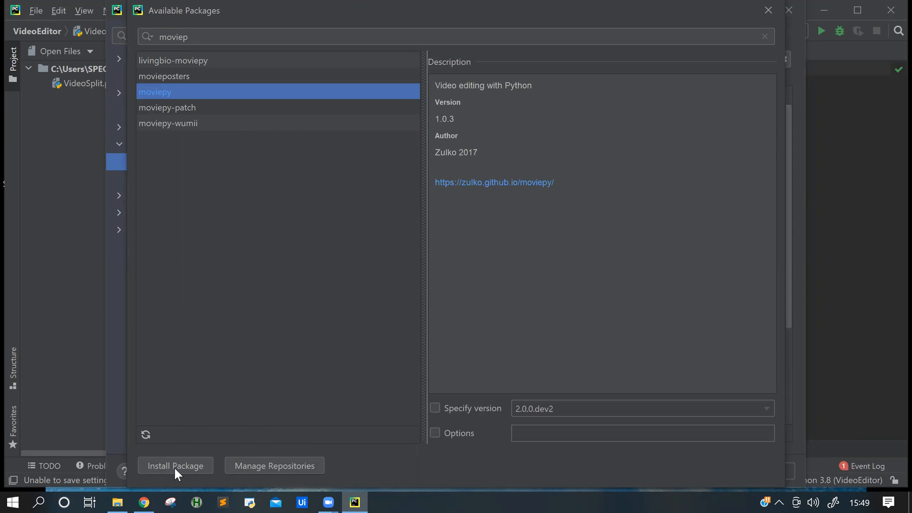
mouse_move(500, 151)
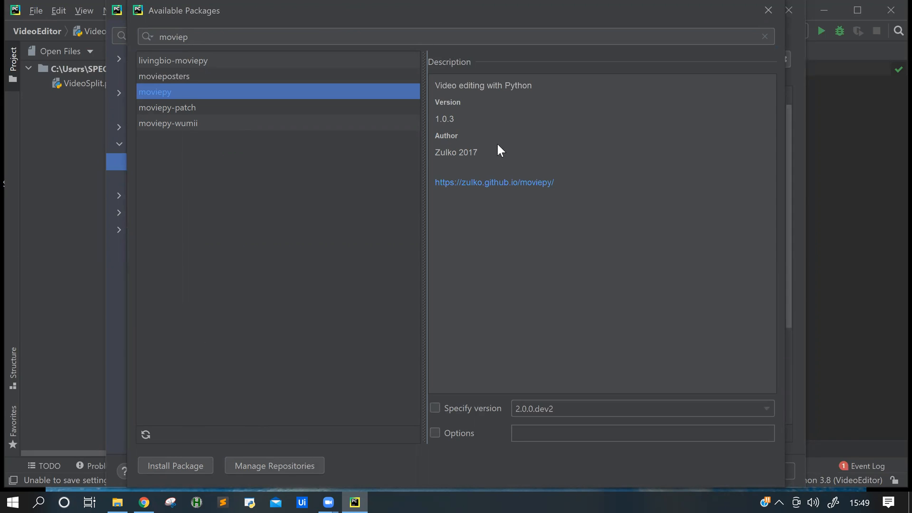
mouse_move(702, 78)
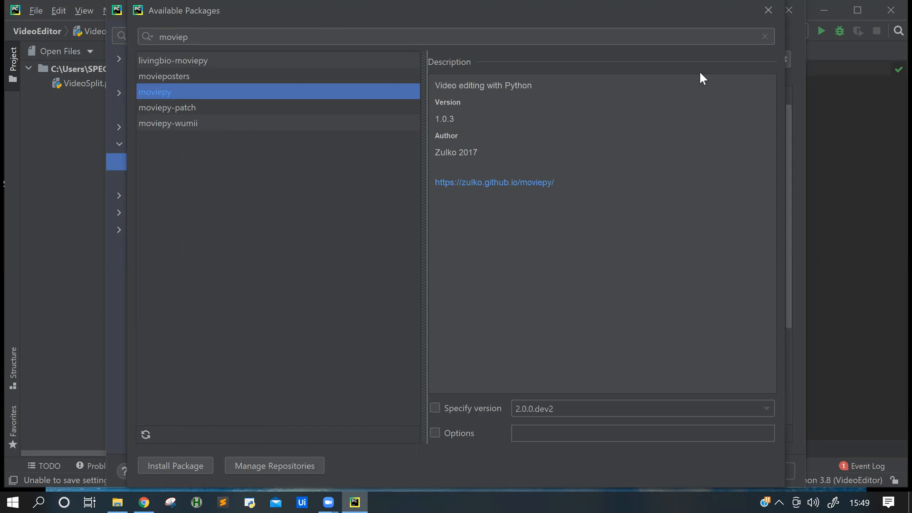
mouse_move(312, 55)
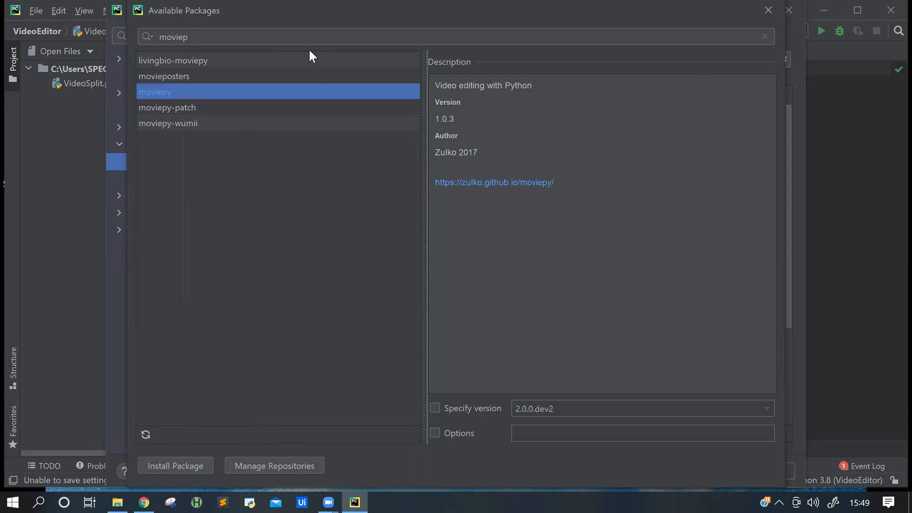
click(765, 37)
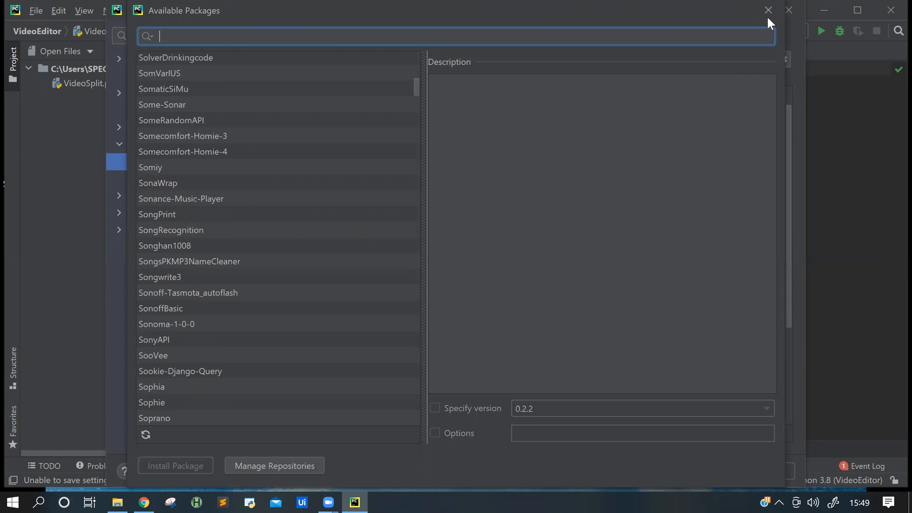
click(768, 10)
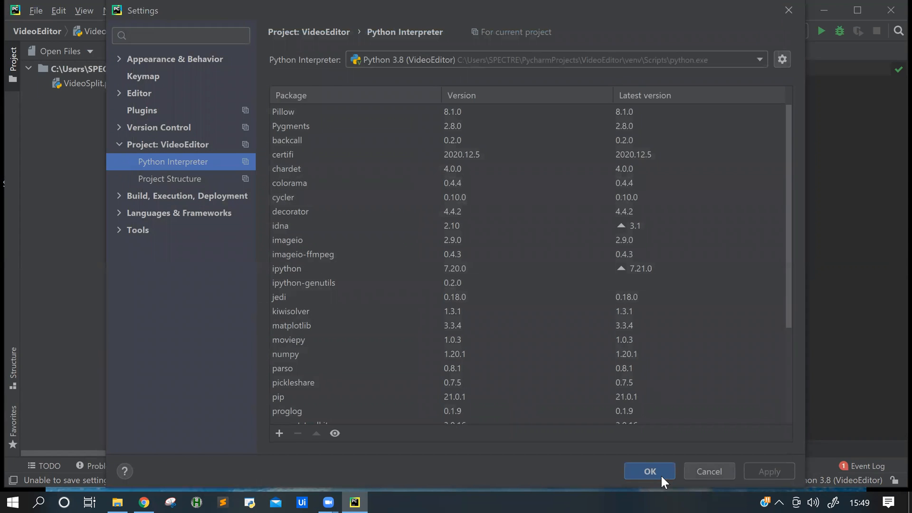
- Close Settings and tidy the moviepy import line of the cutout script in VideoSplit.py
click(650, 471)
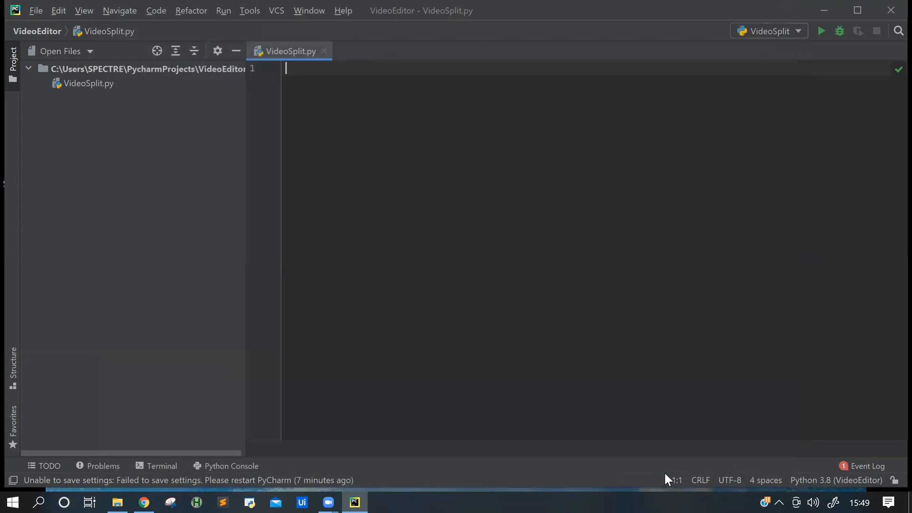
mouse_move(582, 470)
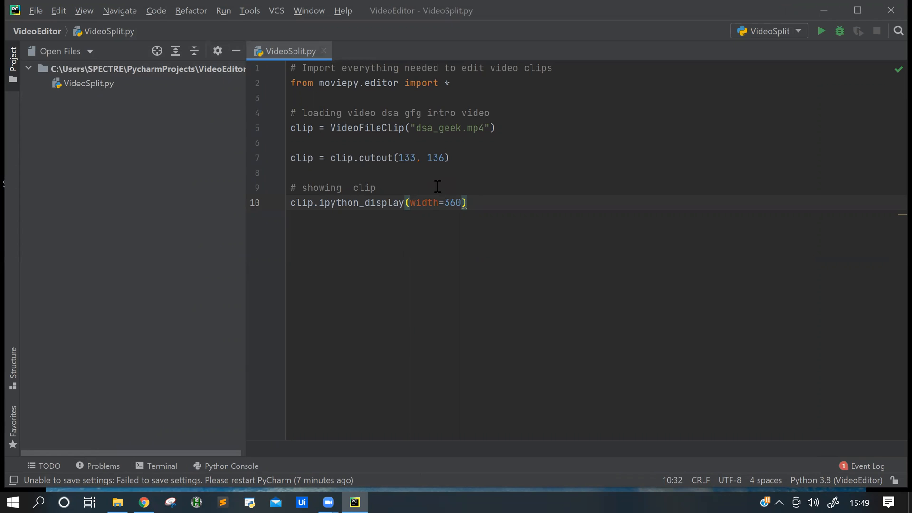
triple_click(360, 82)
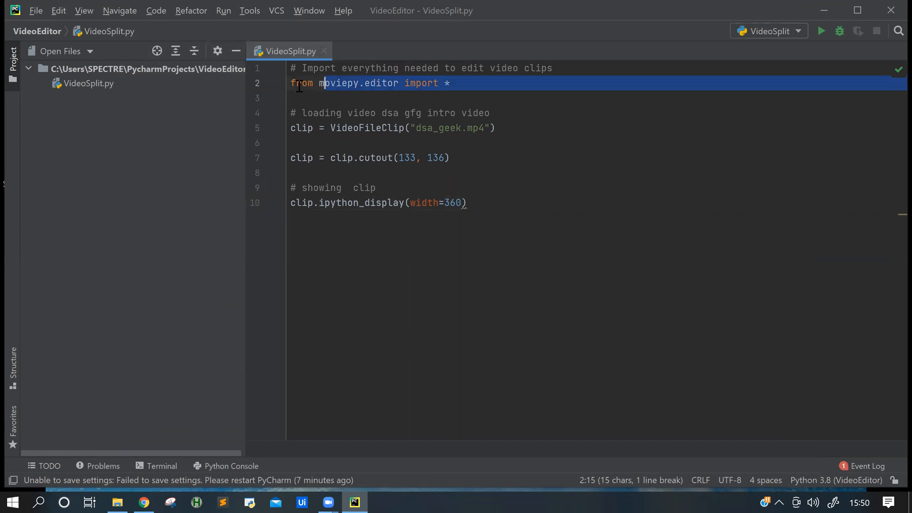
click(466, 97)
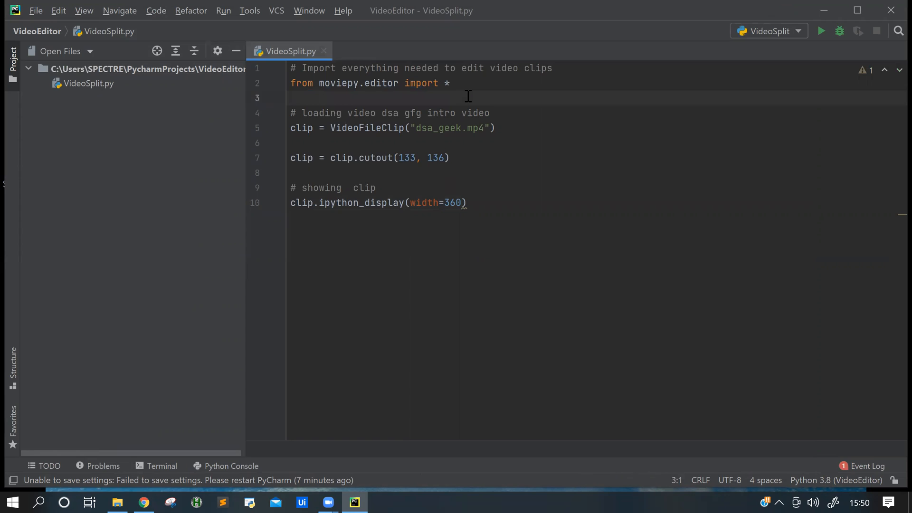
click(293, 98)
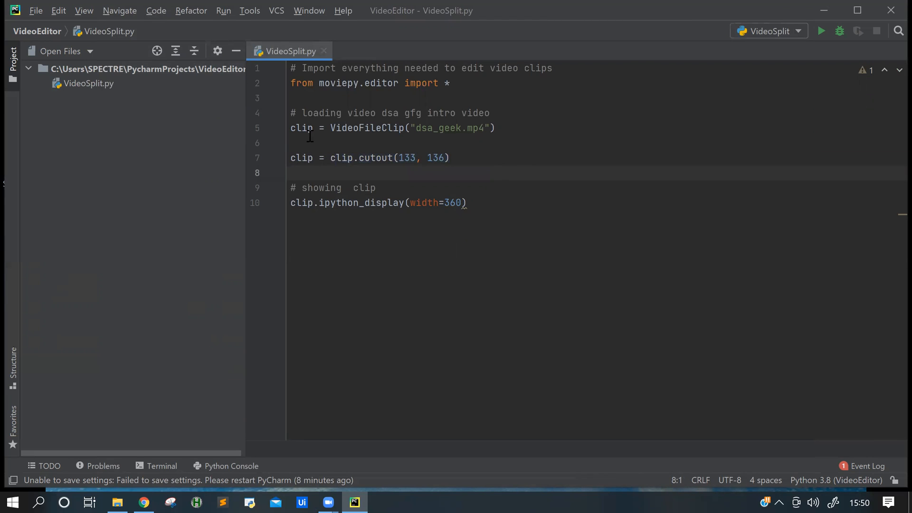
- Delete dsa_geek.mp4 from VideoFileClip on line 5, leaving an empty string
double_click(301, 127)
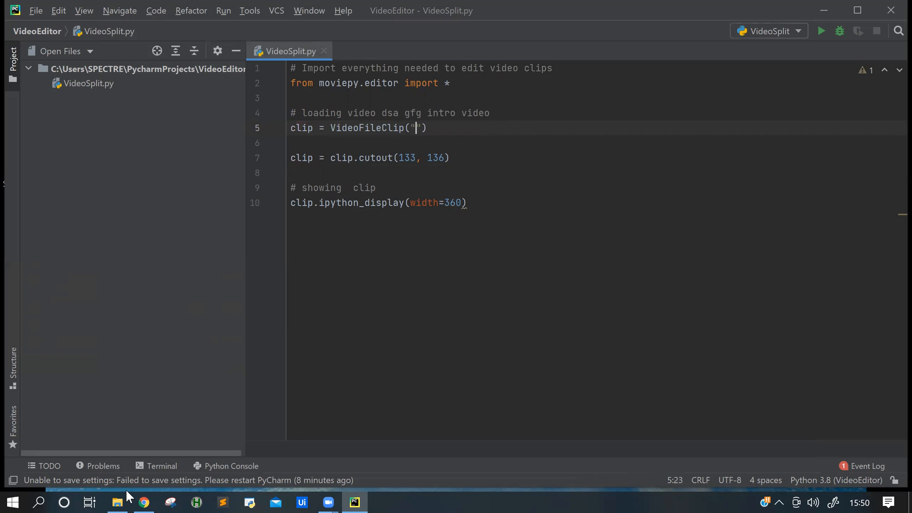
mouse_move(378, 235)
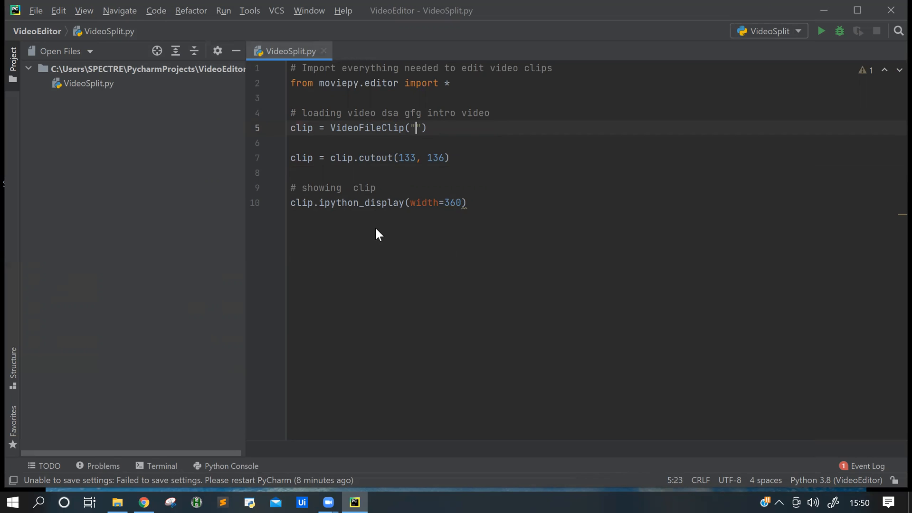
- Select IntroClip.mp4 in the Python folder and copy its full path
right_click(377, 233)
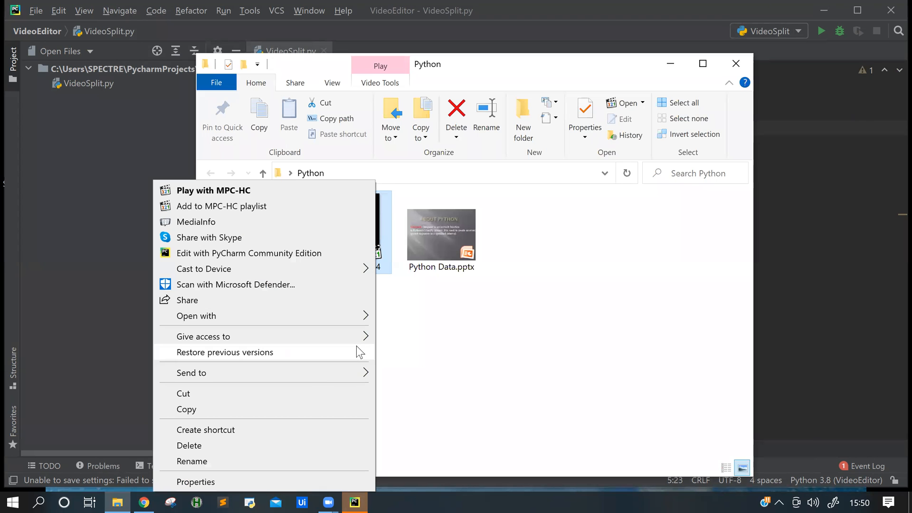
mouse_move(339, 307)
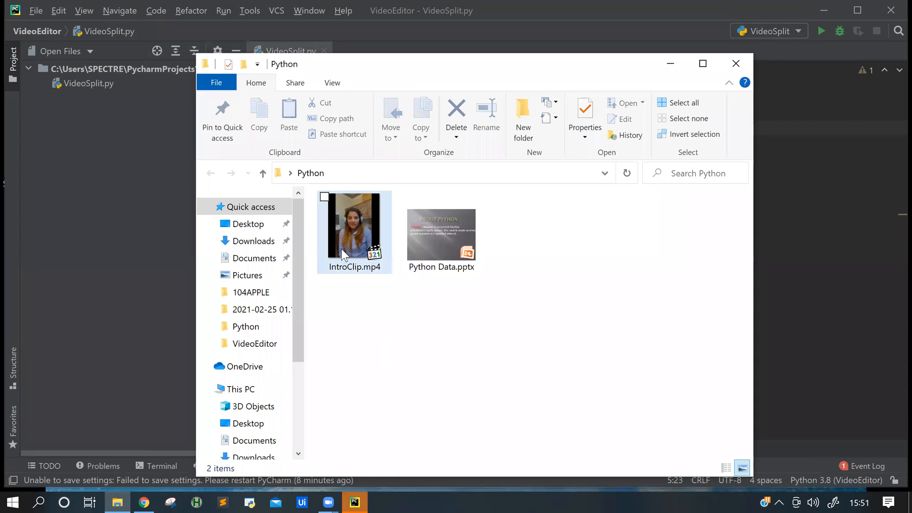
click(354, 231)
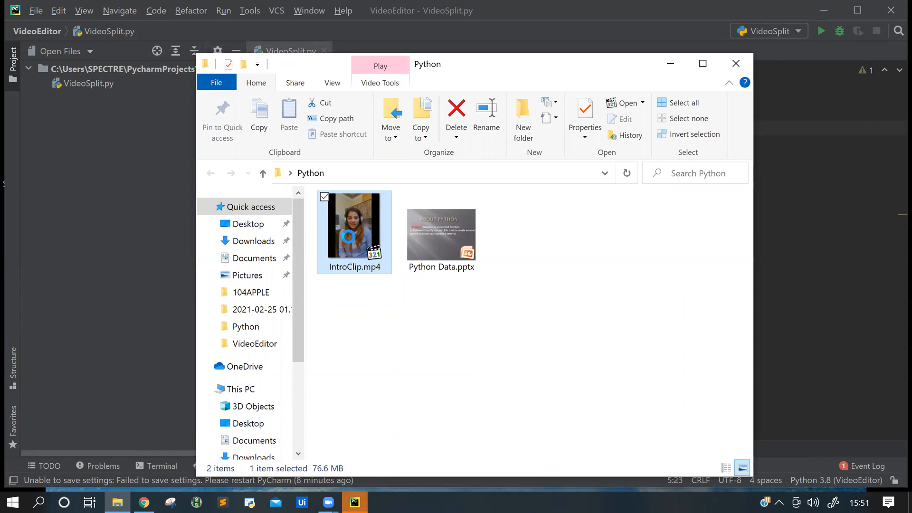
right_click(354, 231)
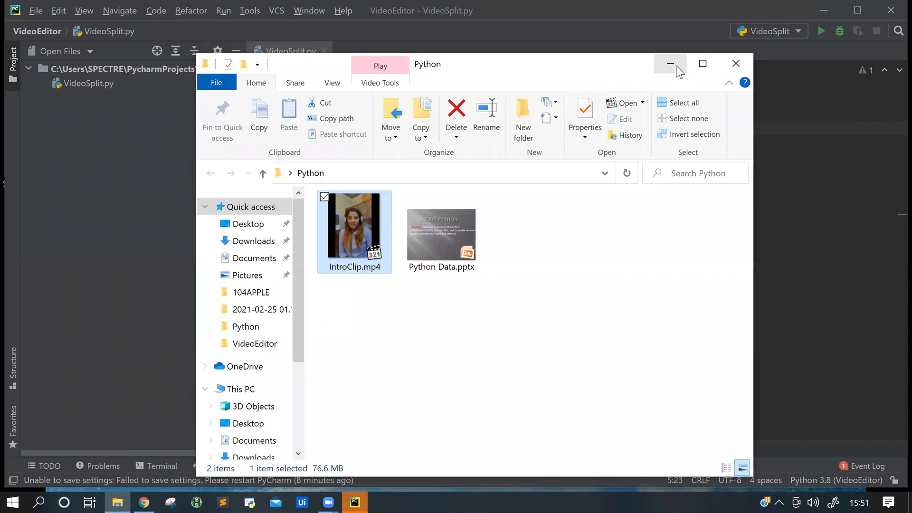
- Point VideoFileClip at IntroClip.mp4 in the Desktop Python folder using a raw-string path
click(670, 64)
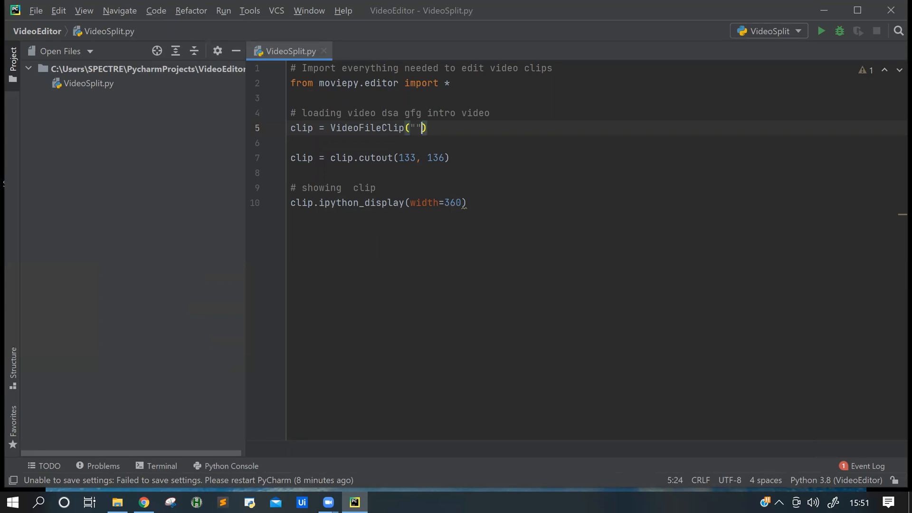
text(r')
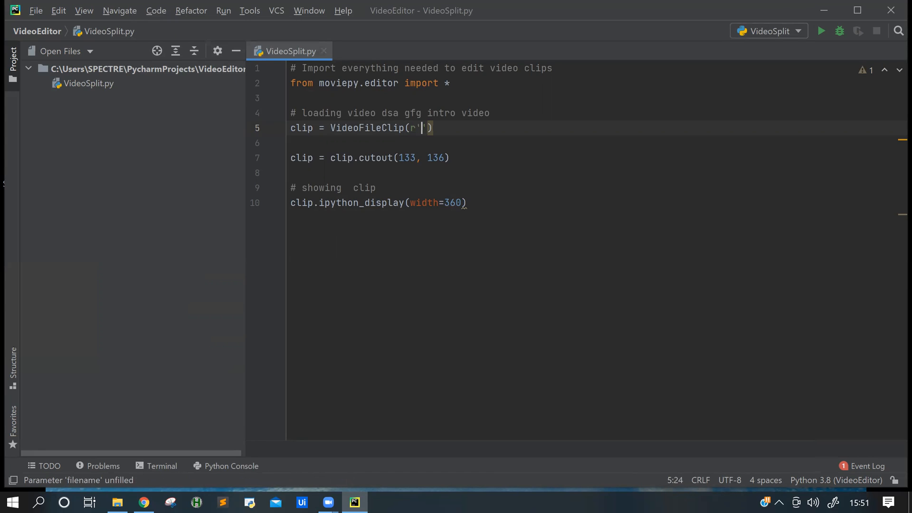
text("C:\Users\SPECTRE\Desktop\Python\IntroClip.mp4")
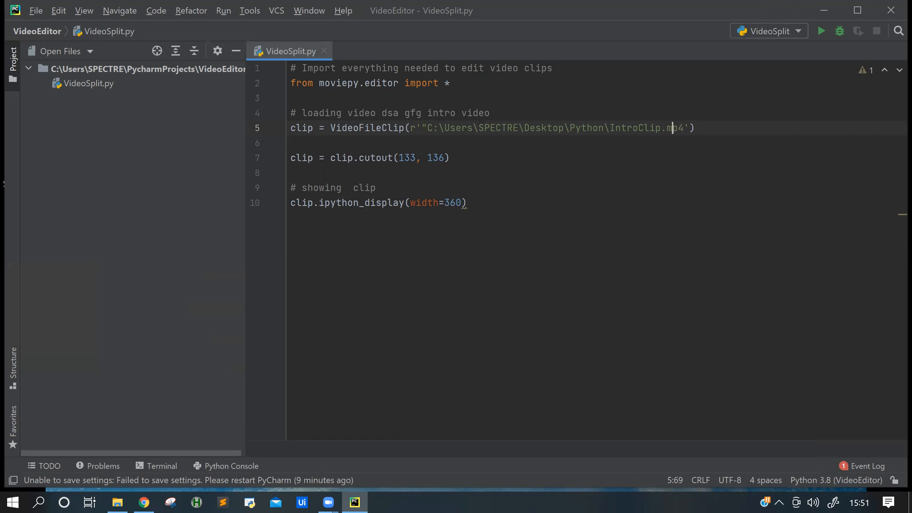
text(\)
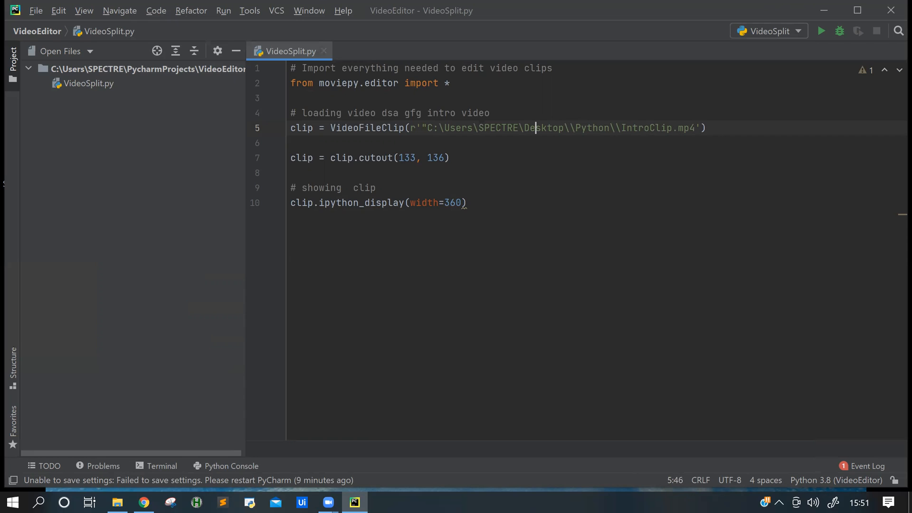
text(\)
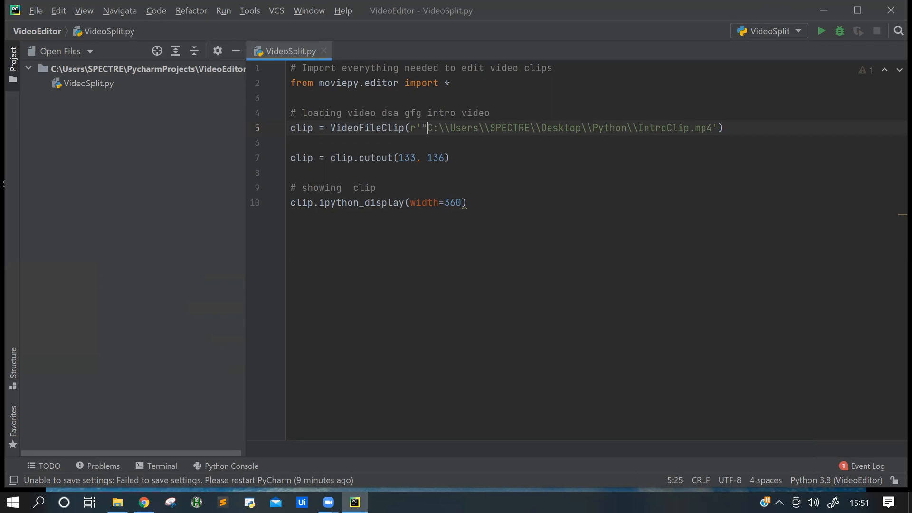
key(Backspace)
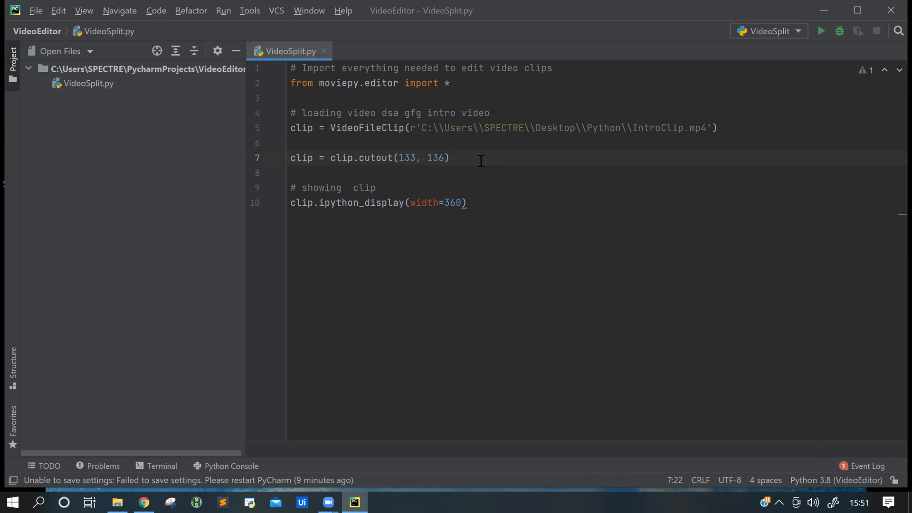
mouse_move(395, 146)
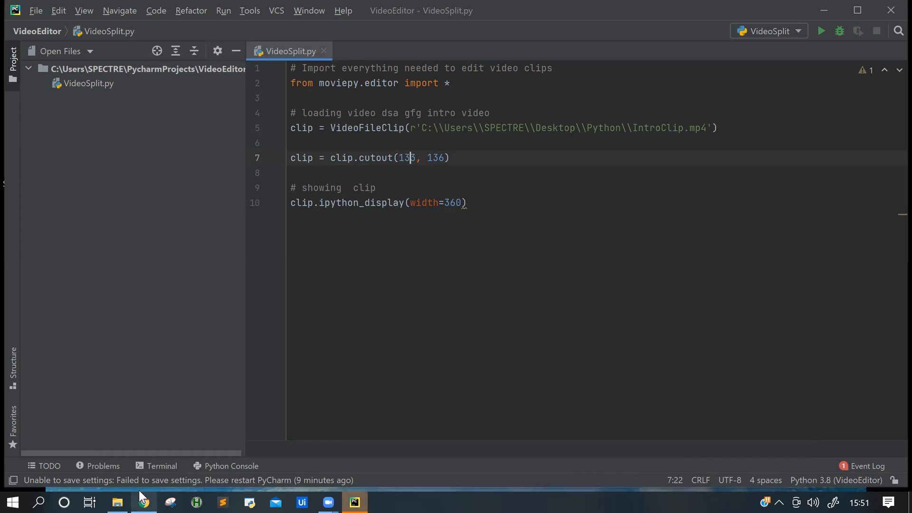
- Convert 2 min 14 s to 134 seconds in Chrome's converter, then return to PyCharm
click(144, 502)
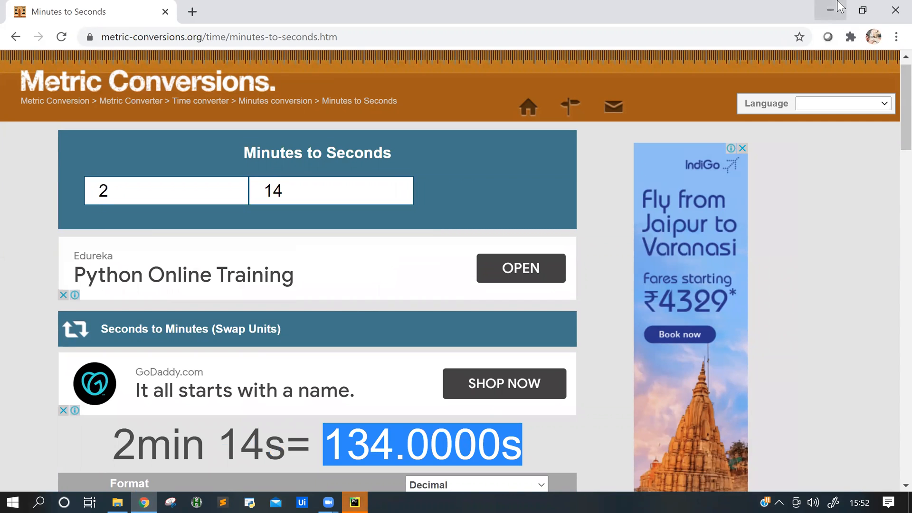
click(354, 502)
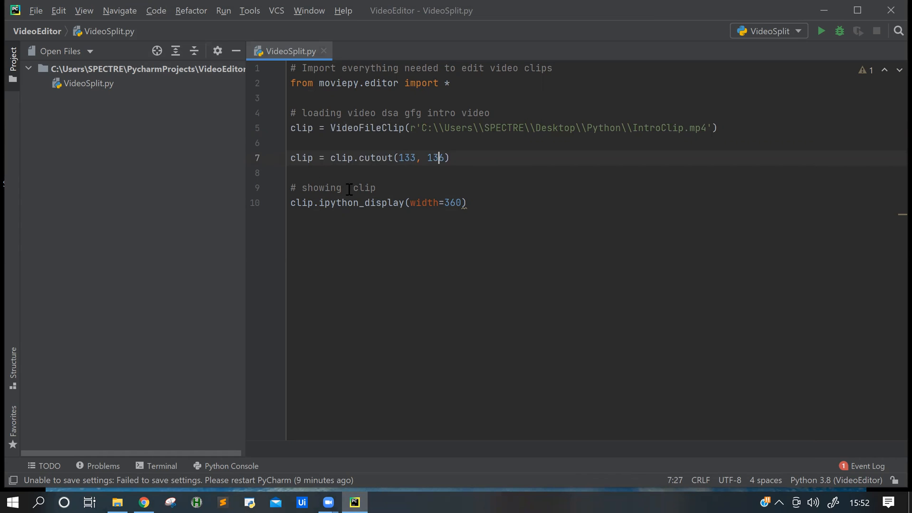
- Set cutout to 133–136 and run VideoSplit.py, which fails with a maxduration ValueError
double_click(349, 203)
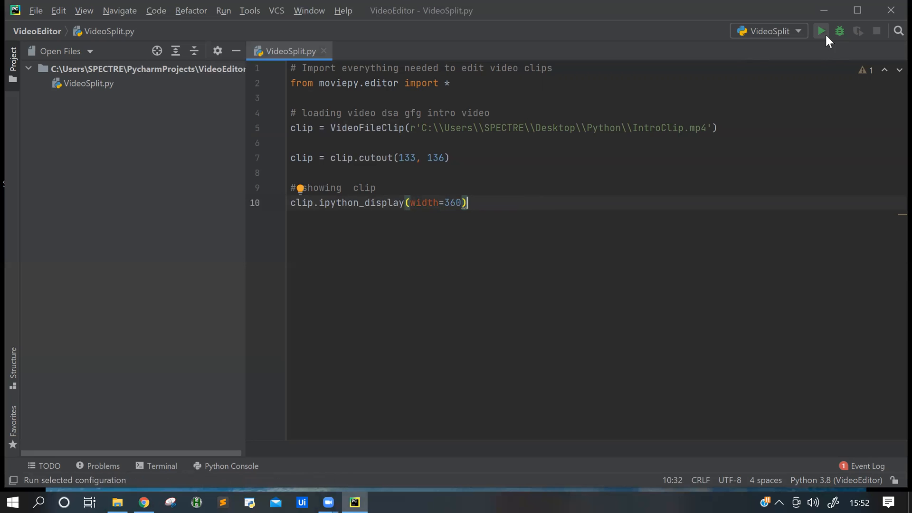
mouse_move(821, 31)
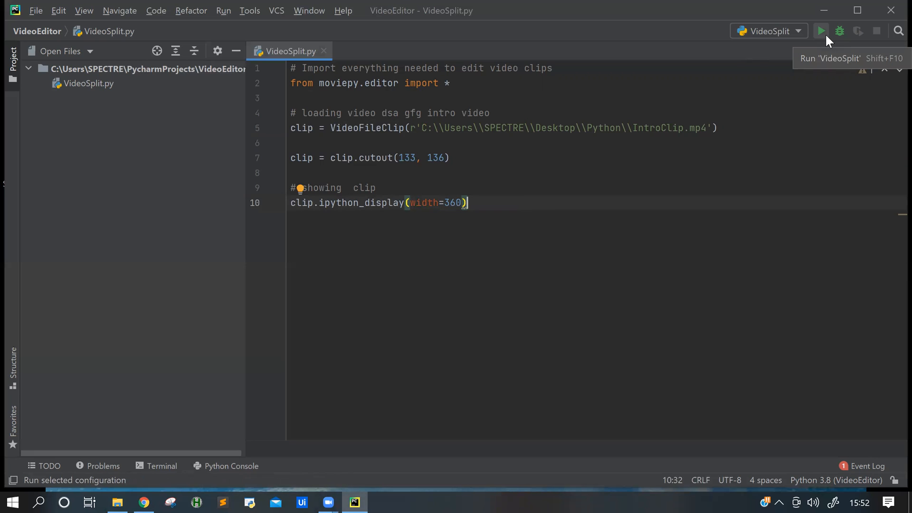
click(821, 31)
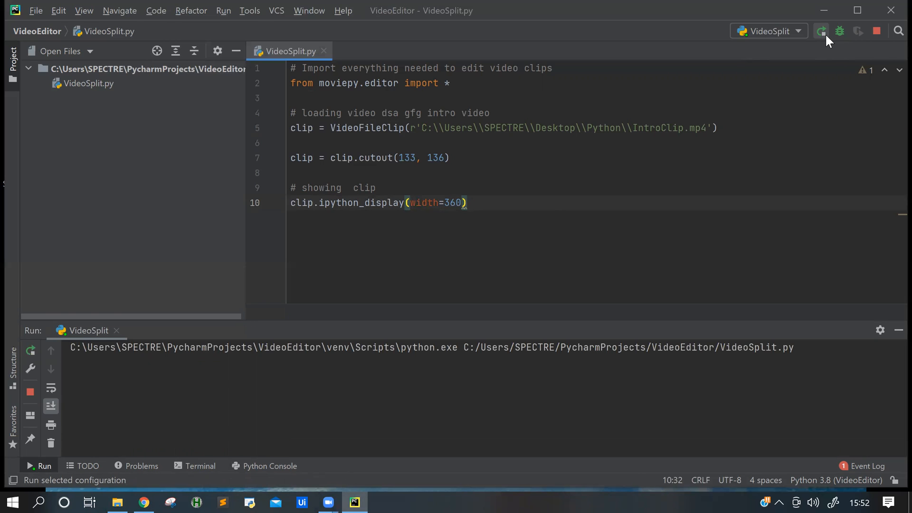
click(821, 31)
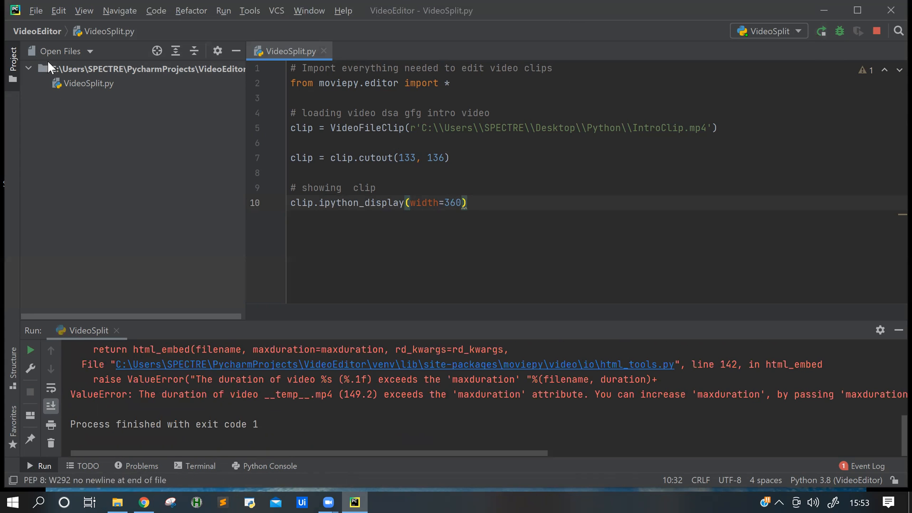
- Reveal VideoSplit.py's VideoEditor project folder in File Explorer
click(88, 83)
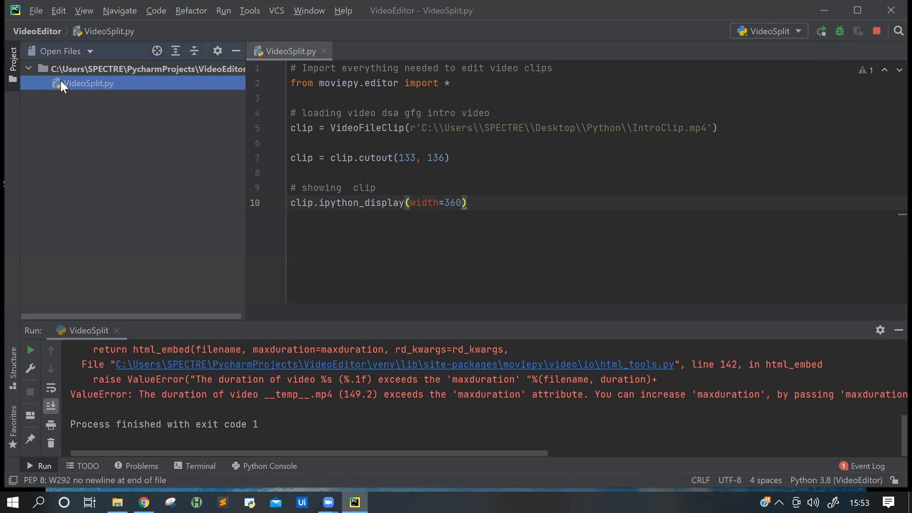
right_click(88, 83)
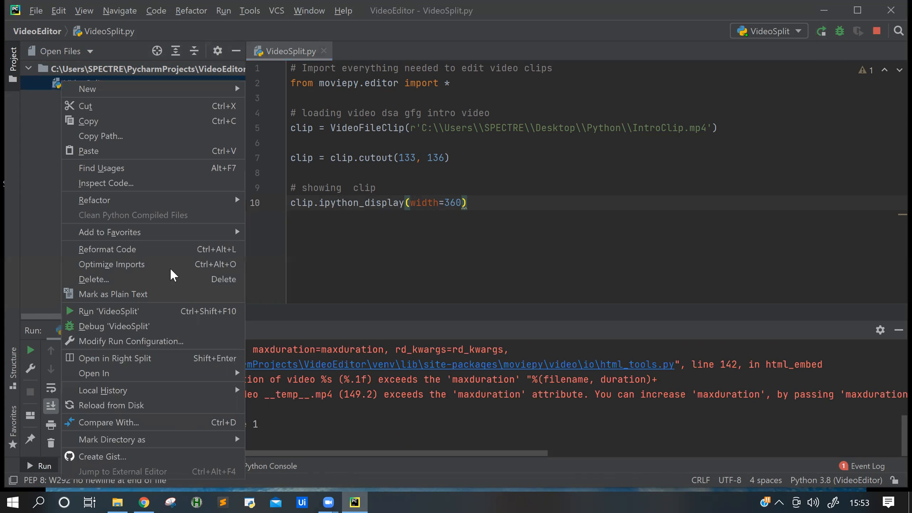
mouse_move(111, 264)
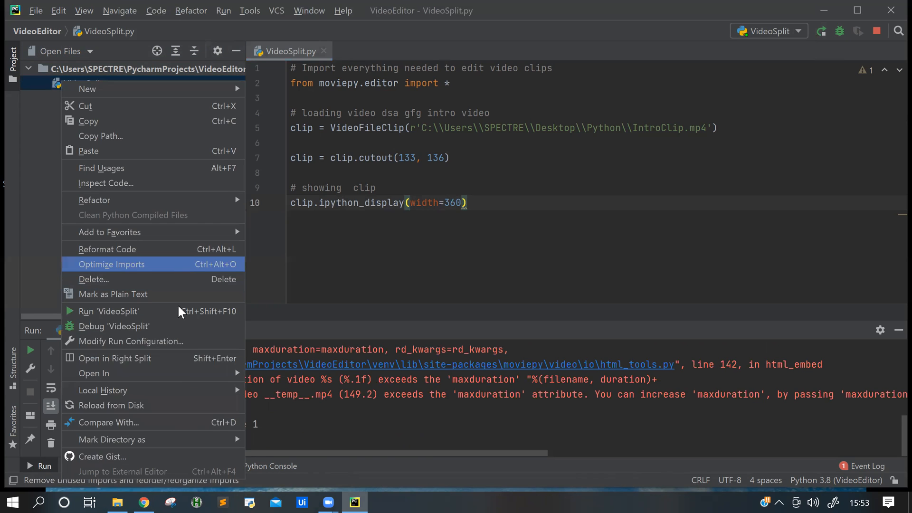
mouse_move(93, 373)
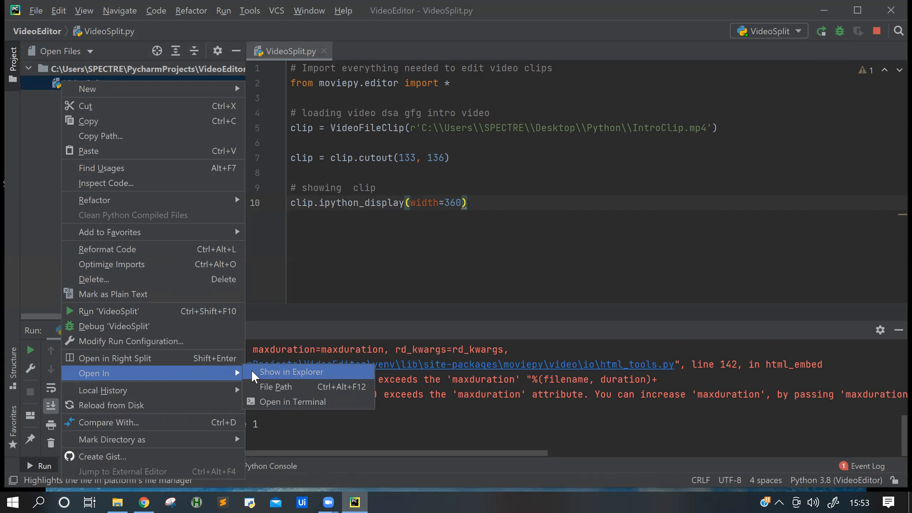
click(291, 371)
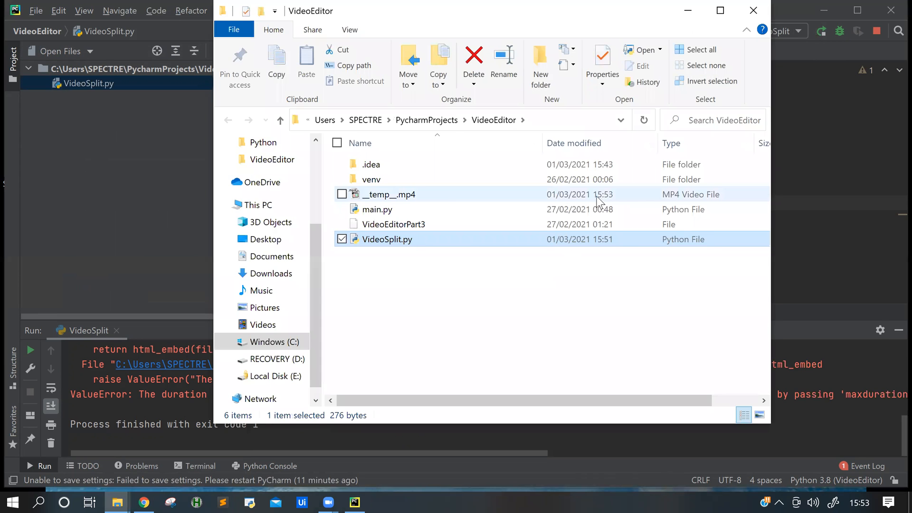
- Play the generated __temp__.mp4 in Movies & TV
click(391, 194)
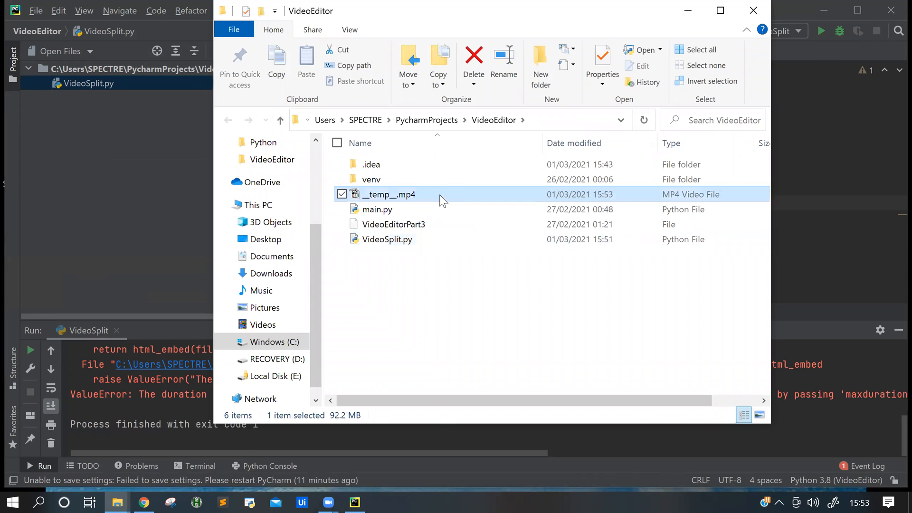
right_click(390, 194)
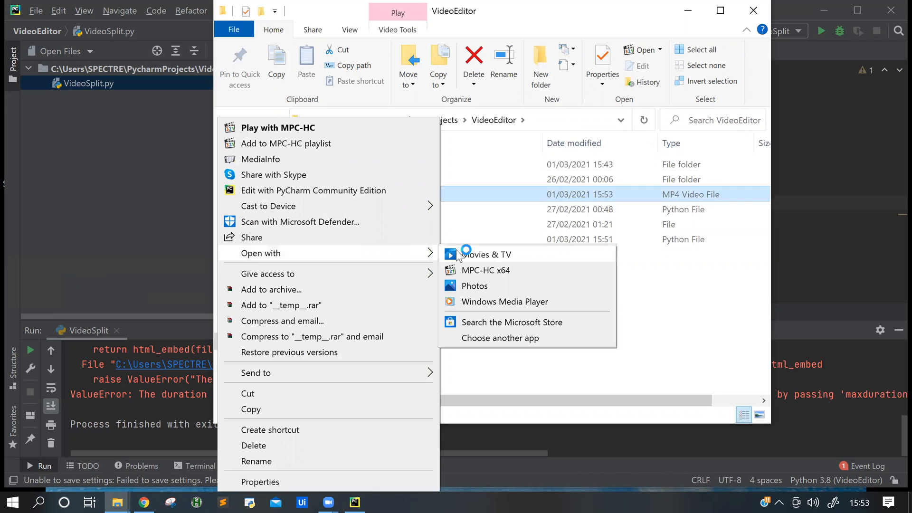
click(486, 255)
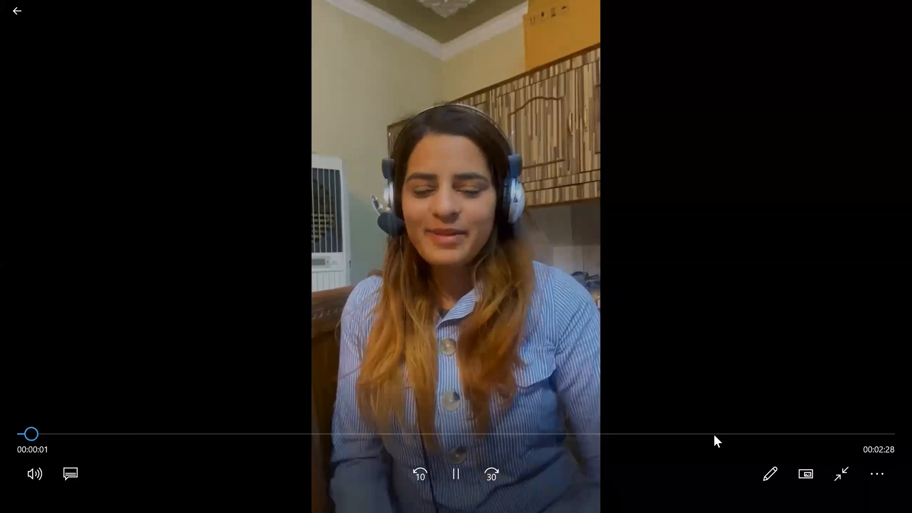
- Seek __temp__.mp4 to near its end, then close Movies & TV
drag(29, 433, 785, 433)
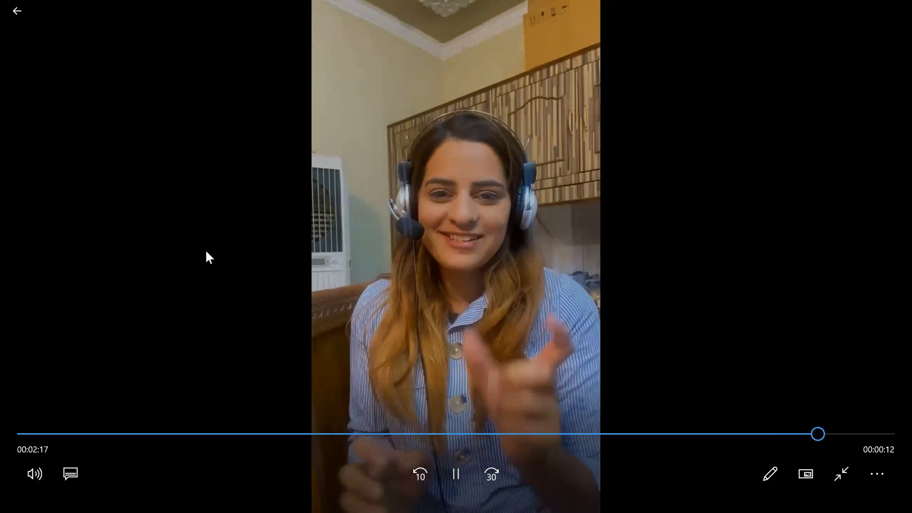
click(456, 474)
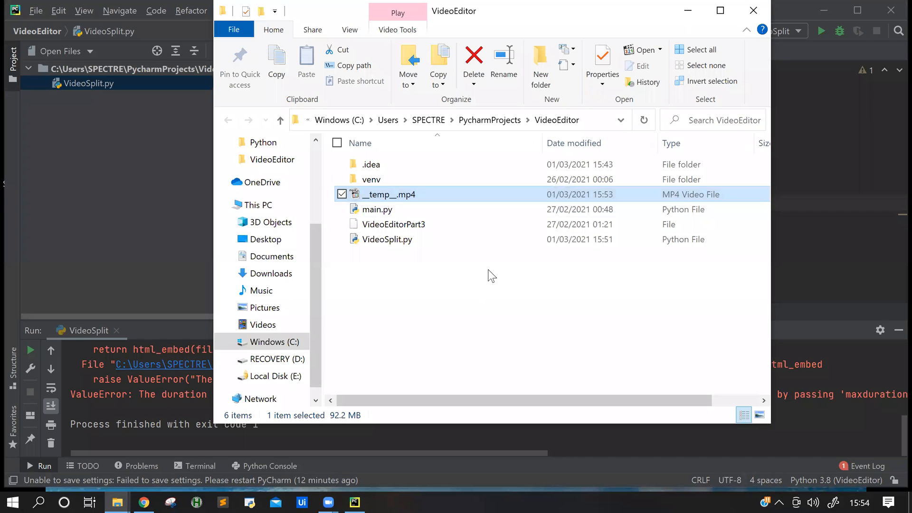
mouse_move(525, 177)
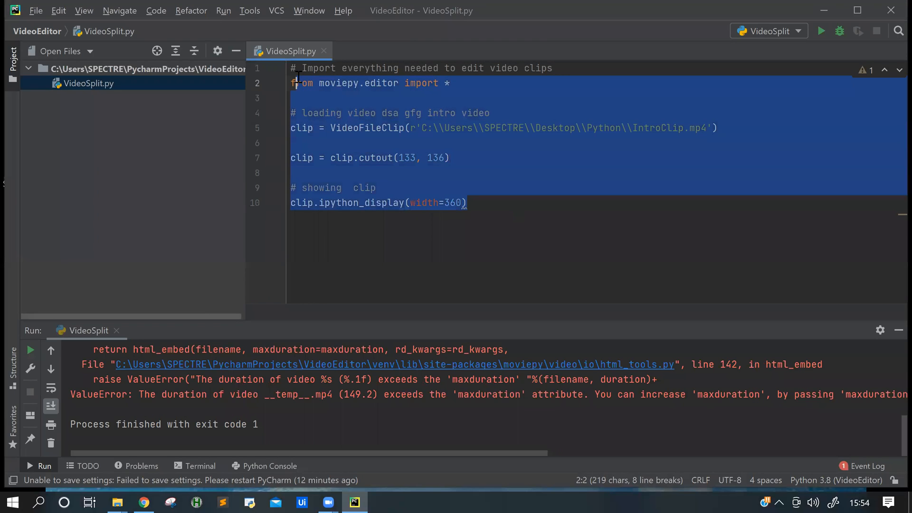
click(596, 203)
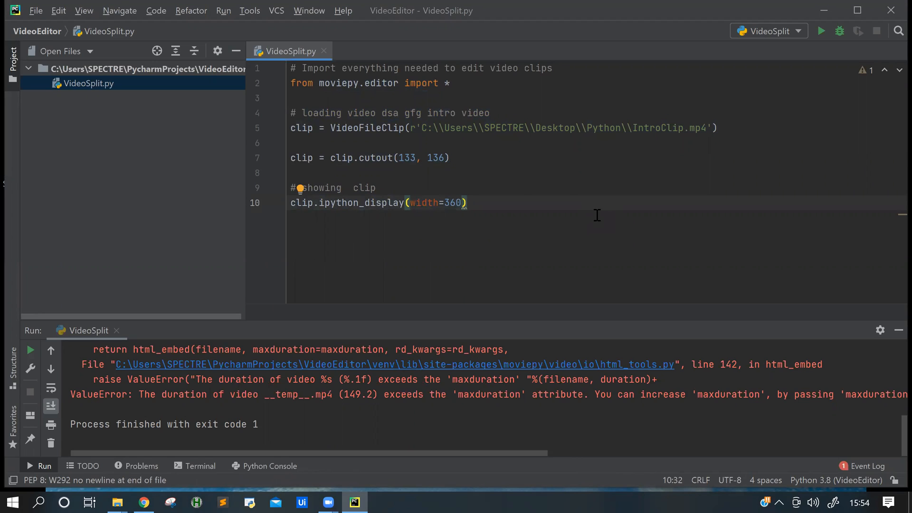
mouse_move(516, 378)
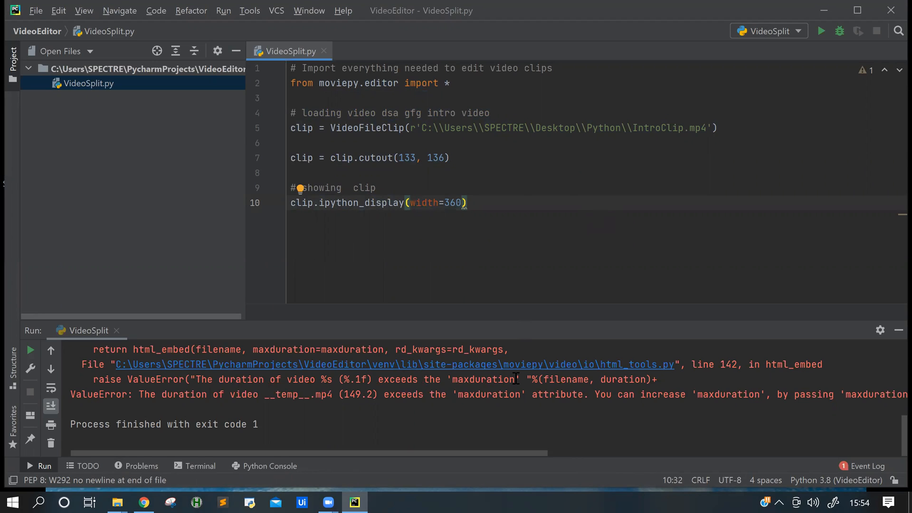
mouse_move(459, 475)
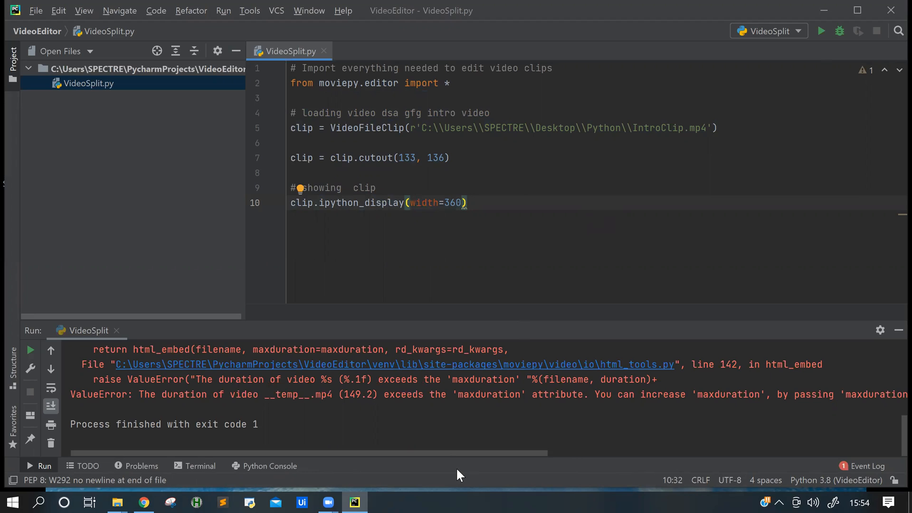